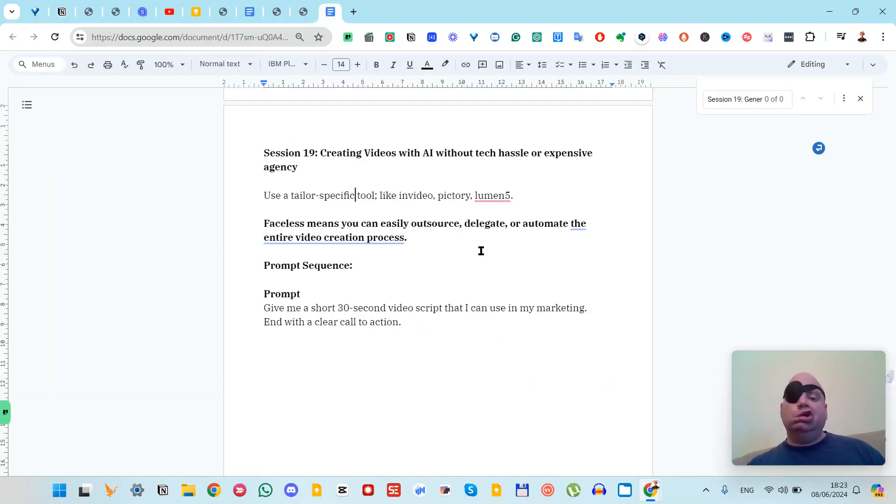
Copy the 30-second marketing video script prompt from Google Docs and move to ChatGPT
{"action": "double_click", "coordinate": [370, 308]}
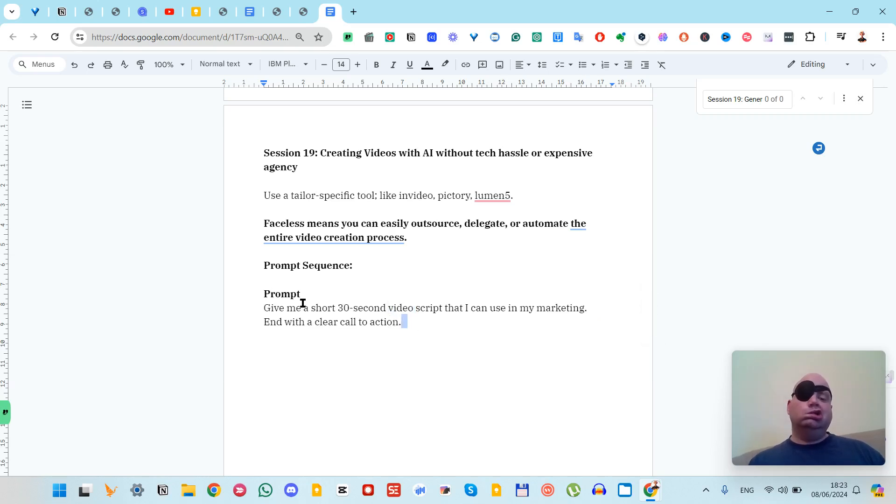
{"action": "left_click_drag", "start_coordinate": [263, 308], "coordinate": [401, 321]}
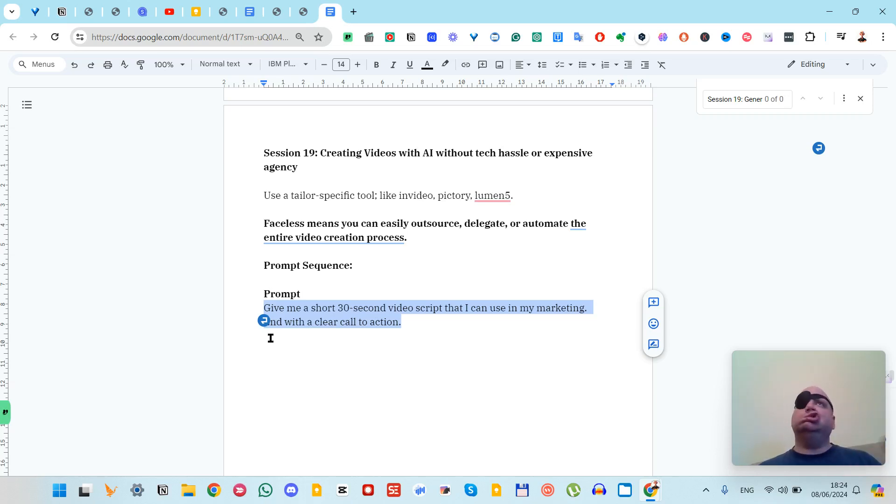
{"action": "key", "text": "alt+tab"}
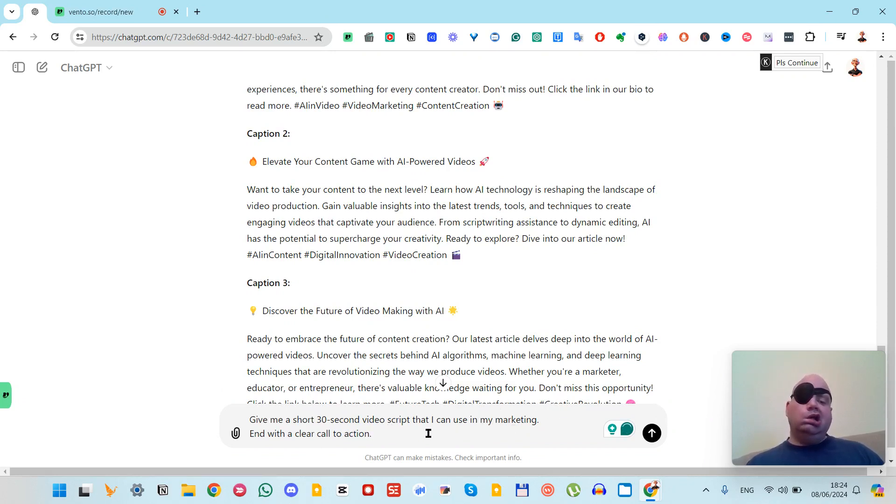
{"action": "mouse_move", "coordinate": [409, 258]}
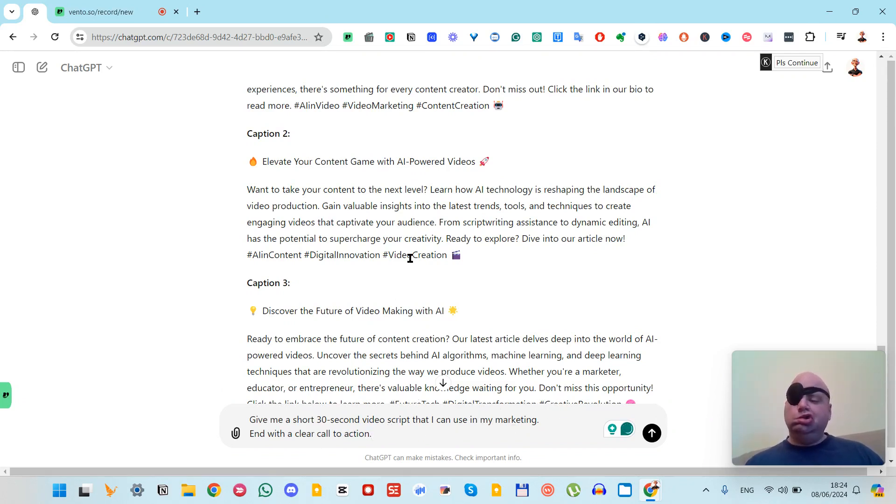
Send the video-script prompt to ChatGPT and scroll through the returned script
{"action": "left_click", "coordinate": [651, 433]}
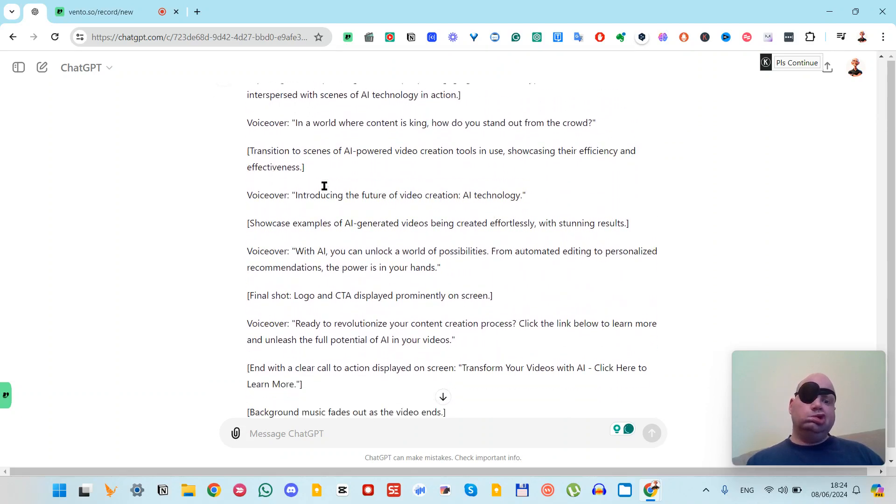
{"action": "scroll", "scroll_direction": "down", "scroll_amount": 3}
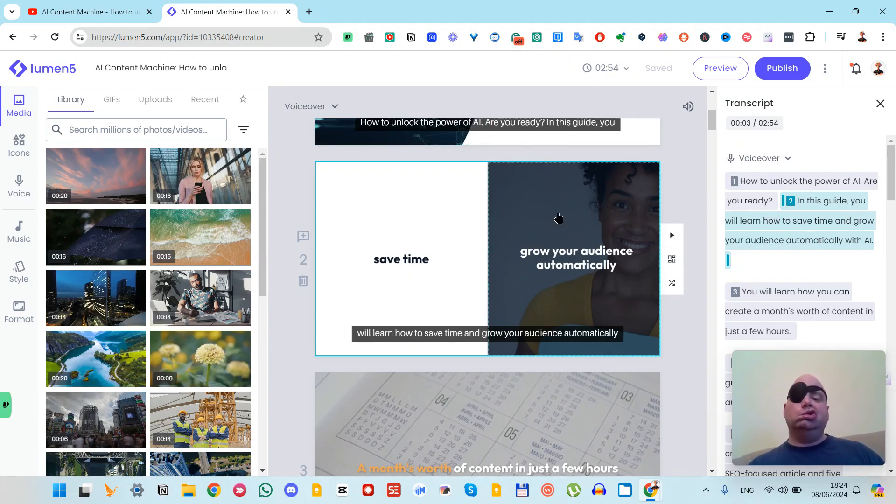
{"action": "mouse_move", "coordinate": [93, 4]}
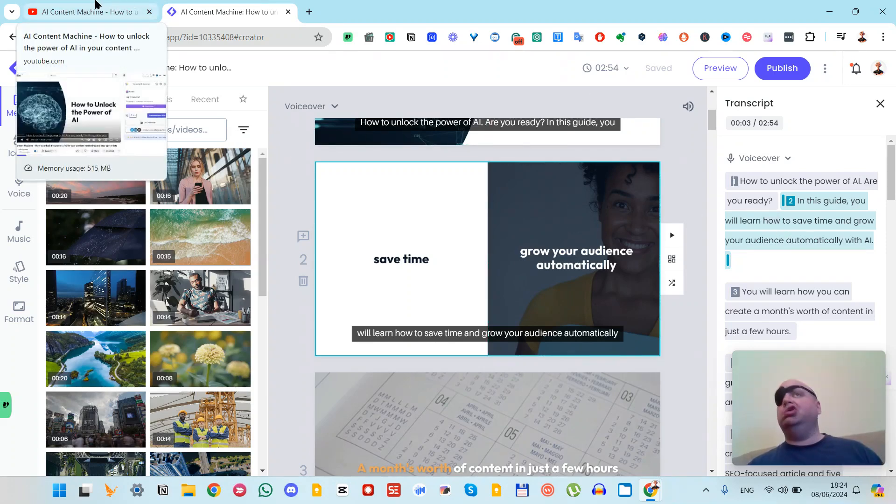
Show the published 'How to unlock the power of AI' video on YouTube
{"action": "left_click", "coordinate": [75, 11]}
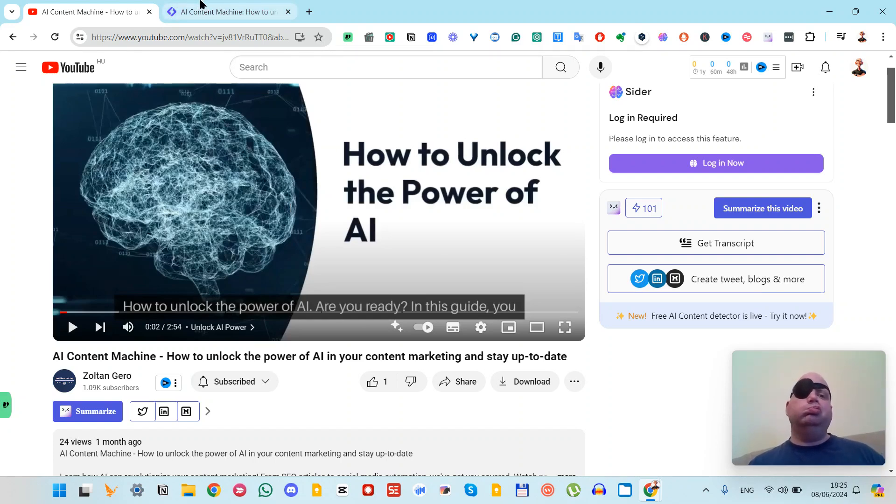
Scroll through the Lumen5 storyboard scenes about saving time and growing your audience
{"action": "left_click", "coordinate": [227, 12]}
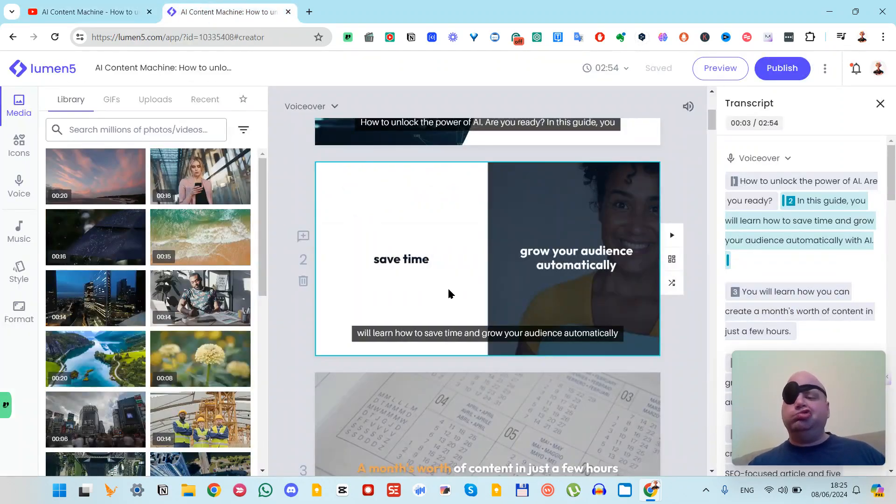
{"action": "scroll", "scroll_direction": "down", "scroll_amount": 3}
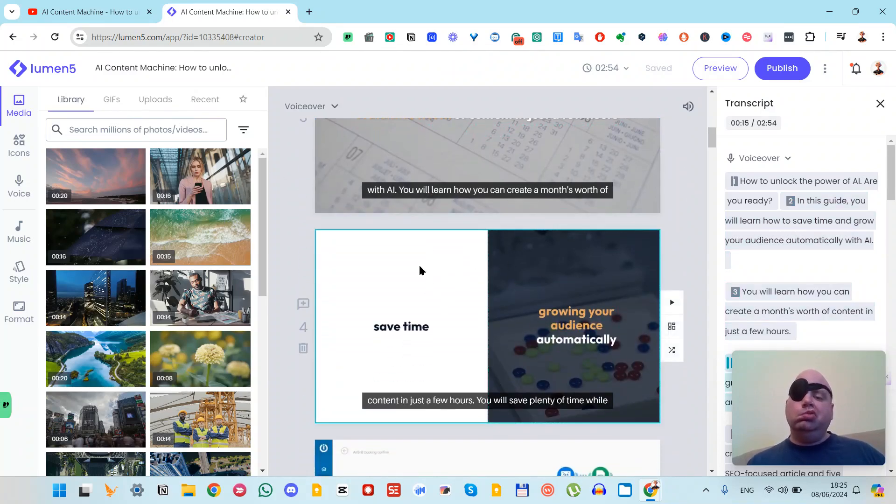
{"action": "scroll", "scroll_direction": "down", "scroll_amount": 3}
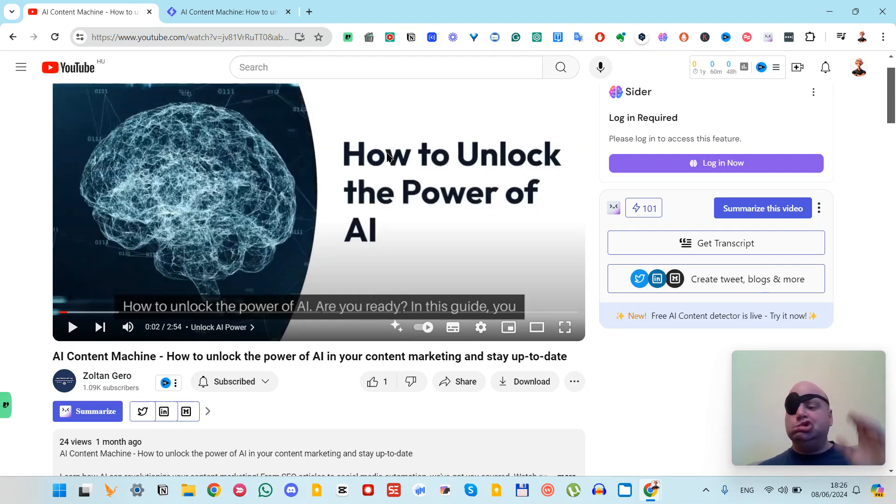
Switch from the 2:54 YouTube video page to another open window
{"action": "key", "text": "alt+tab"}
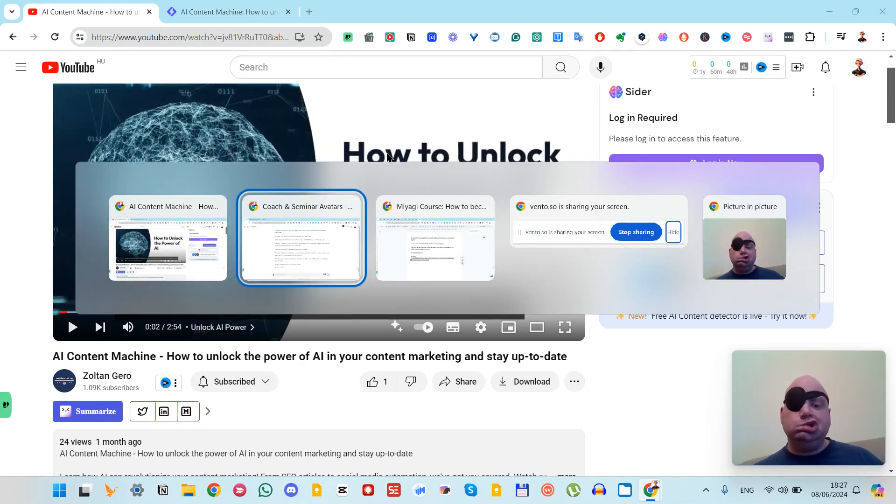